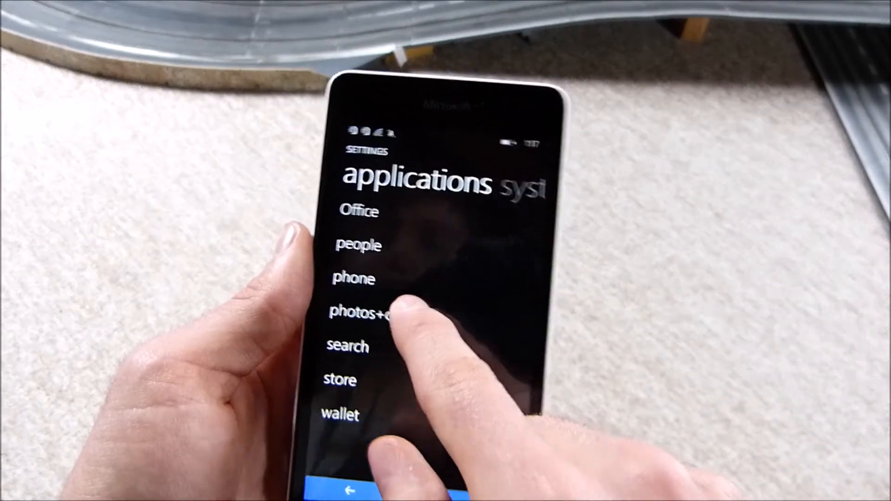
# Show the Default camera app field in the photos+camera settings page.
pyautogui.click(364, 312)
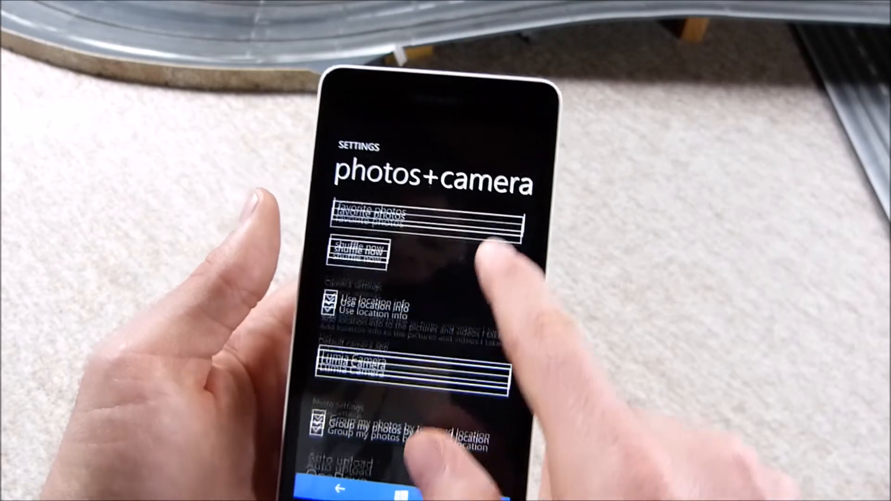
pyautogui.scroll(-3)
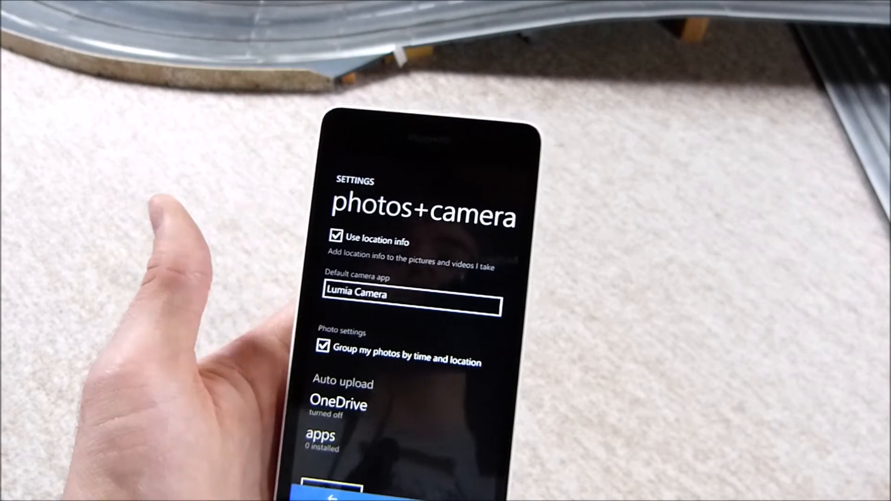
pyautogui.click(410, 294)
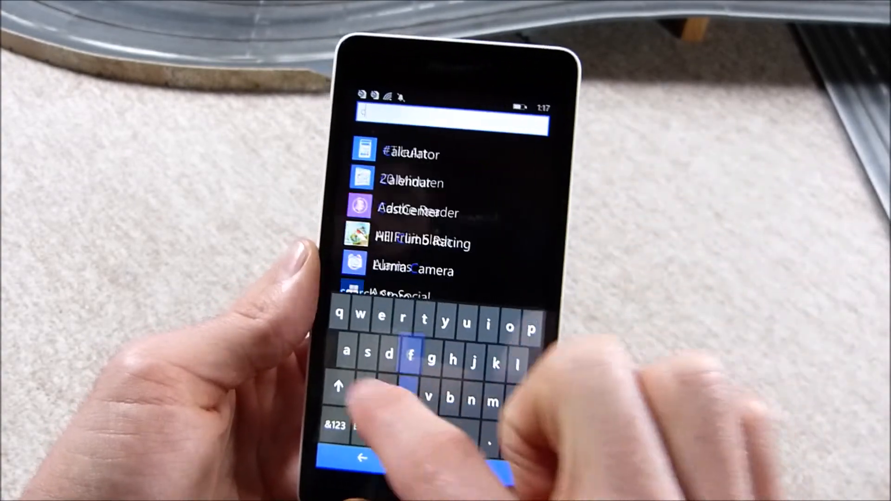
# Start Microsoft Camera's viewfinder using the CAMERA quick action tile.
pyautogui.write('a')
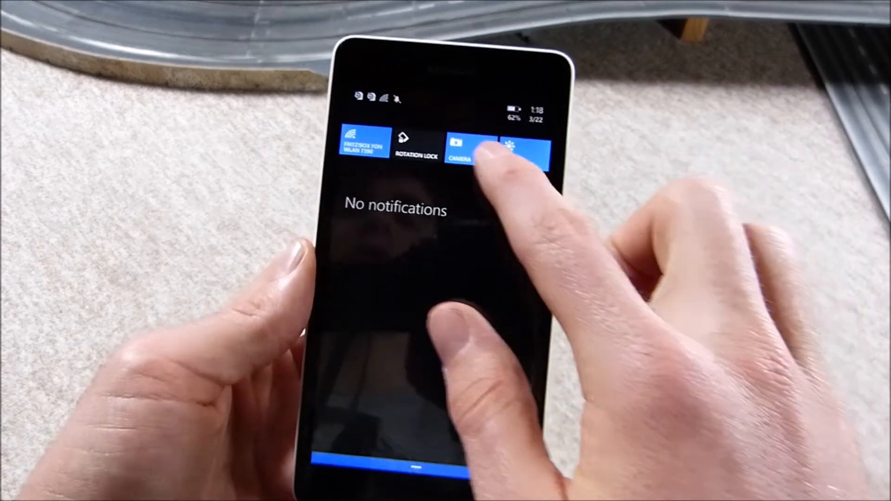
pyautogui.click(467, 142)
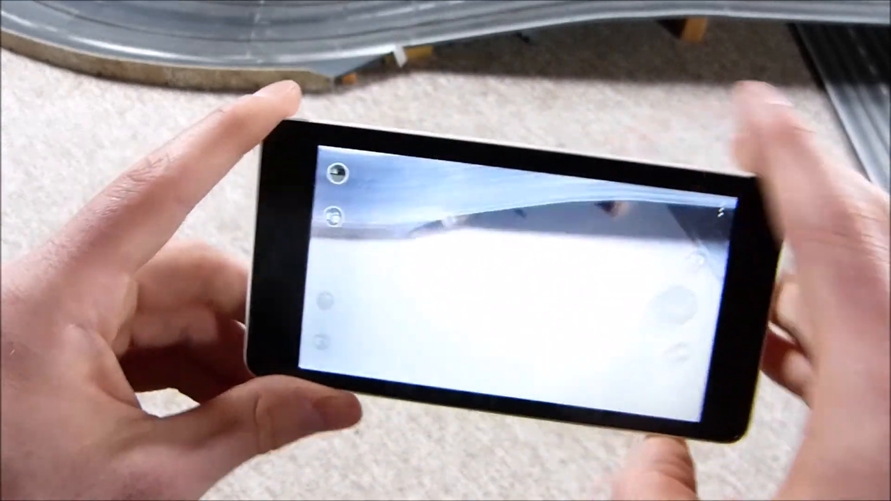